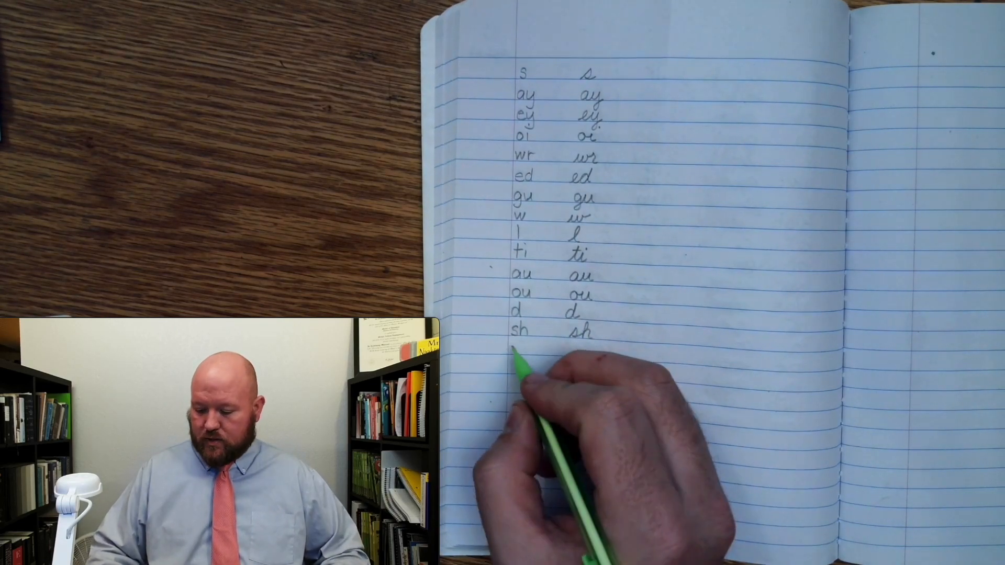
{"action": "type", "text": "r"}
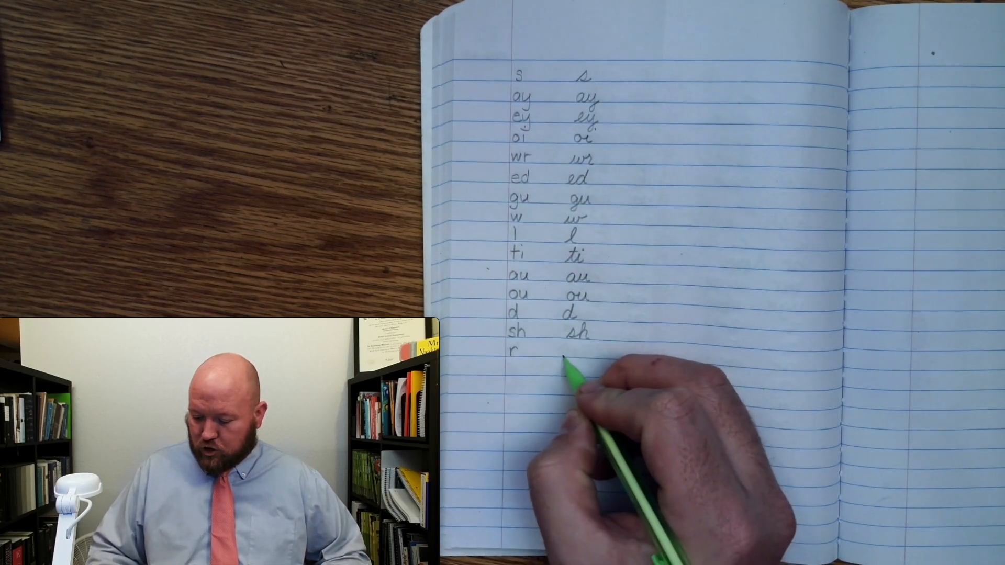